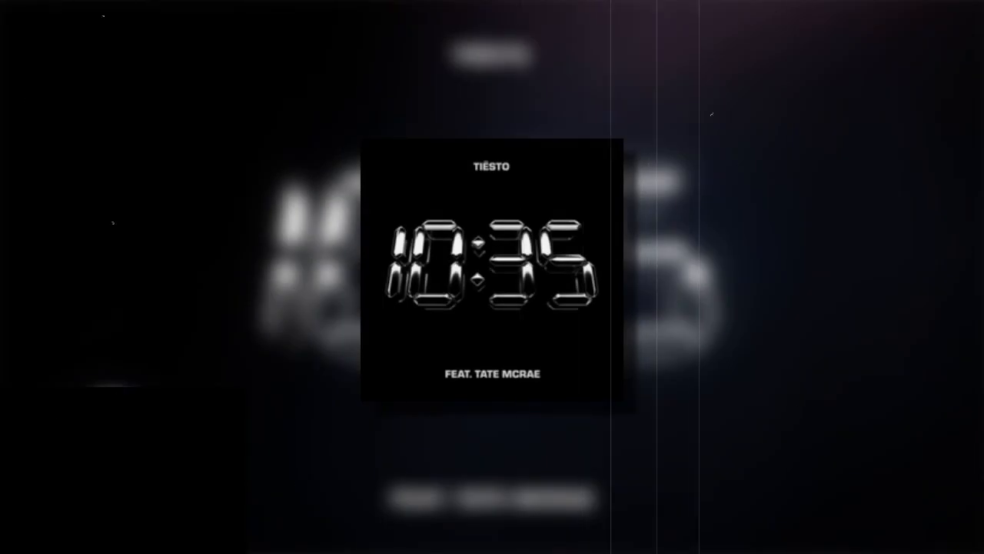
mouse_move(653, 383)
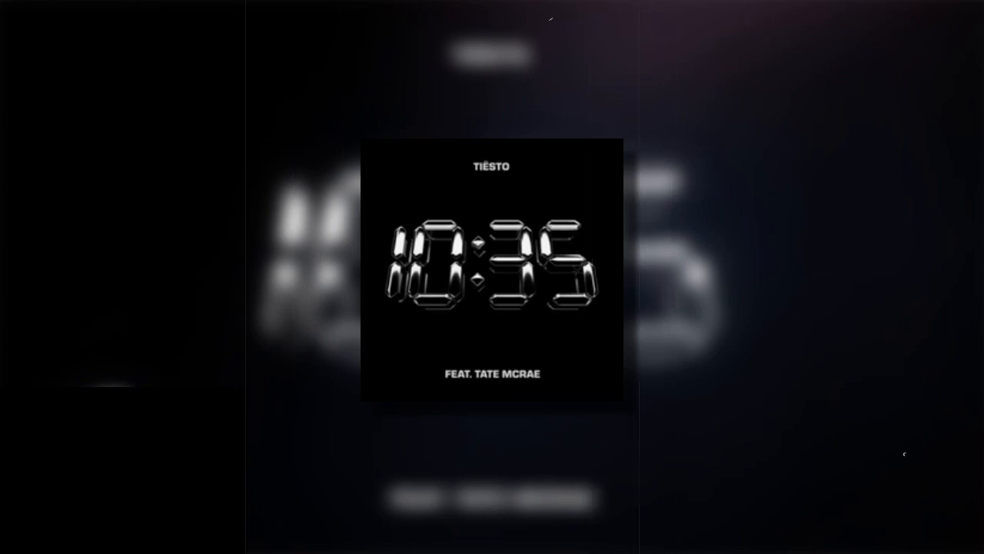
mouse_move(323, 392)
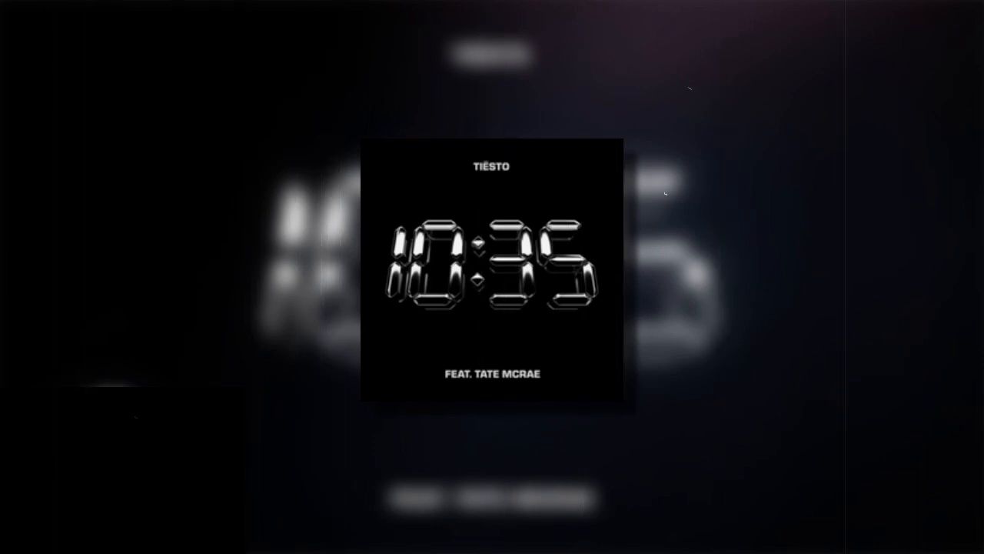
mouse_move(742, 178)
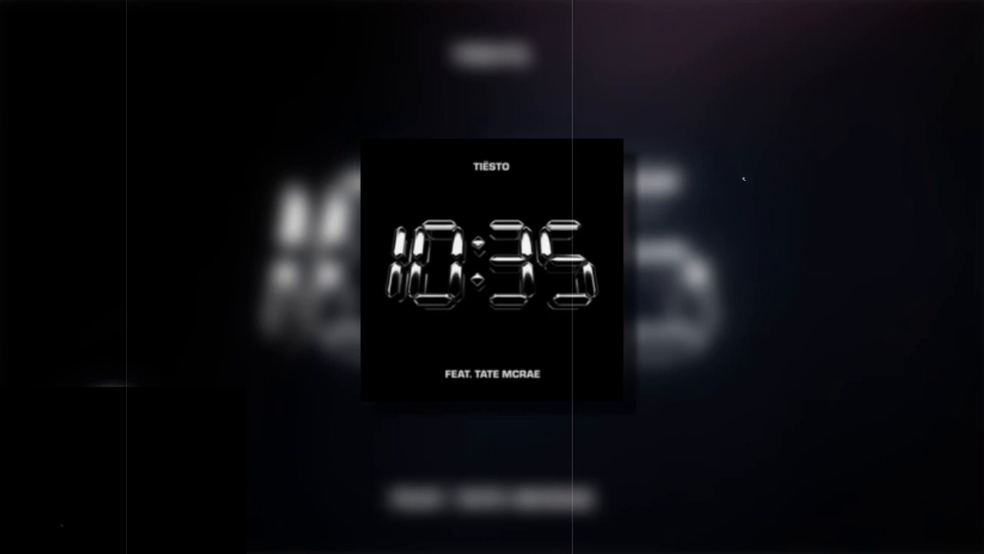
mouse_move(809, 202)
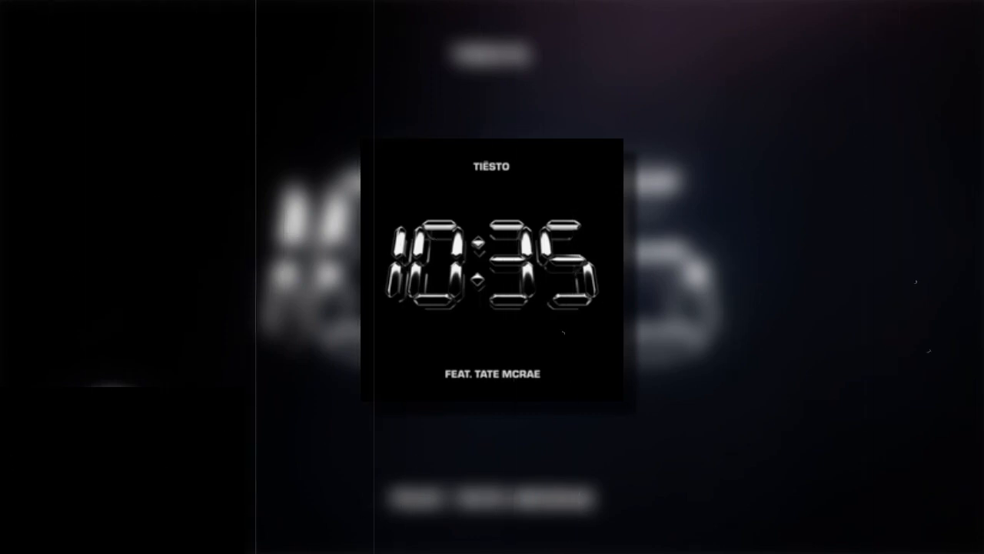
mouse_move(625, 43)
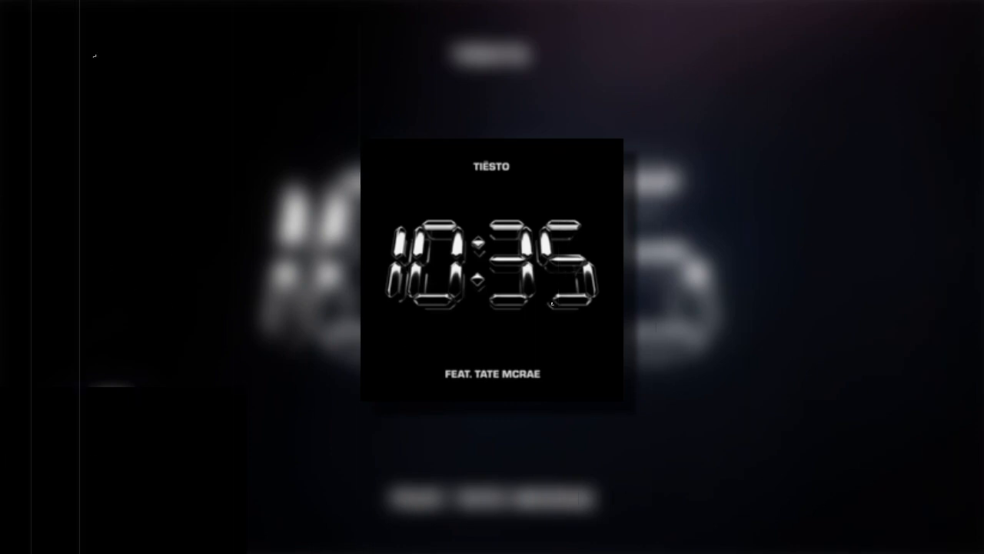
mouse_move(738, 95)
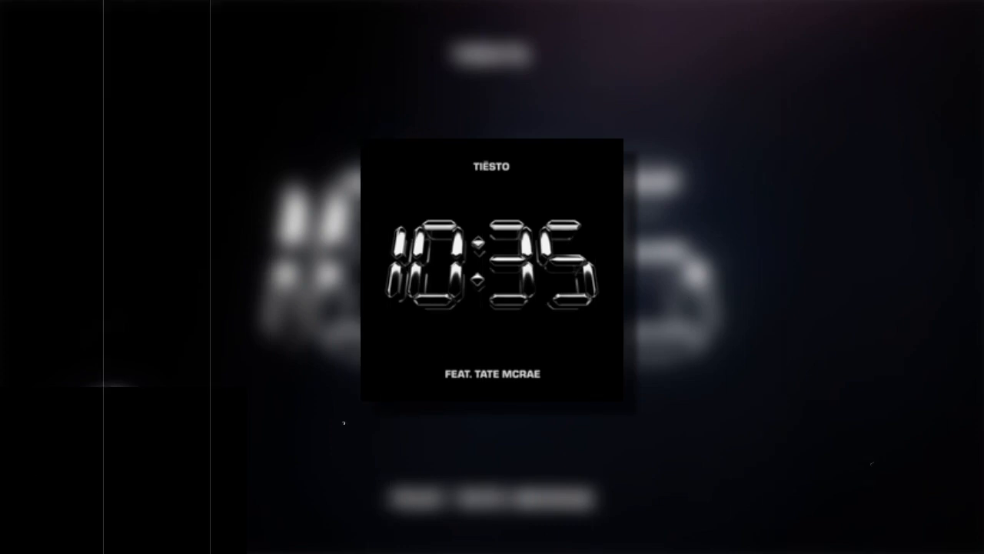
mouse_move(259, 178)
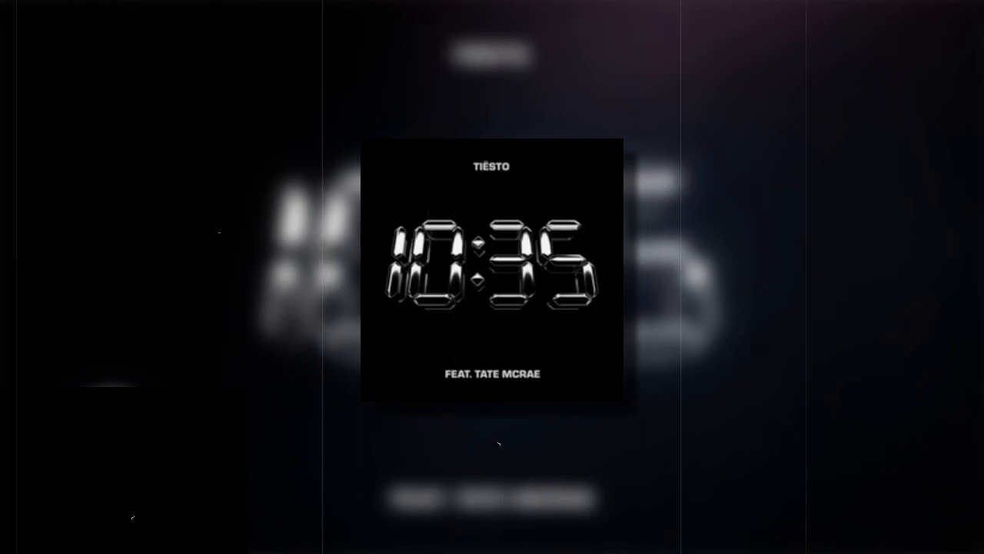
mouse_move(631, 80)
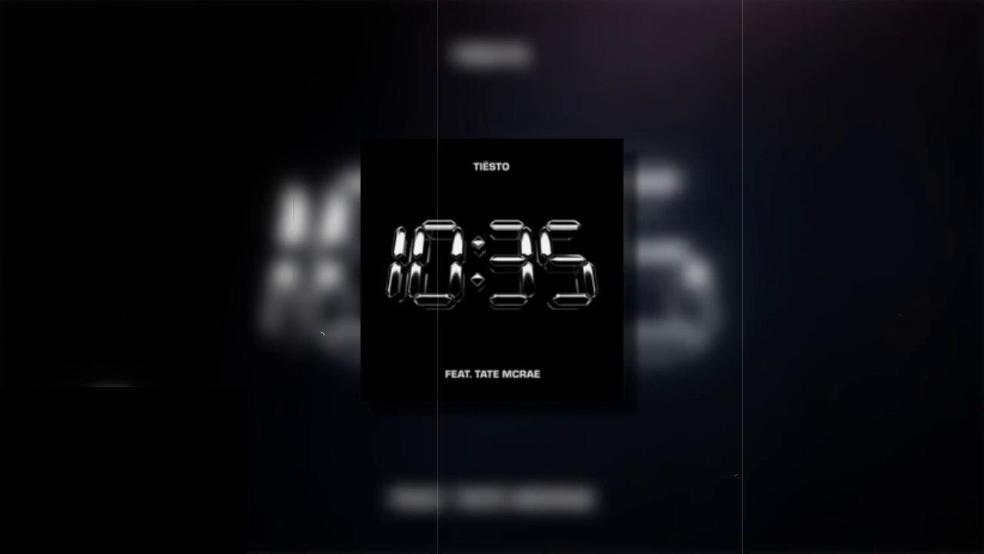
mouse_move(498, 40)
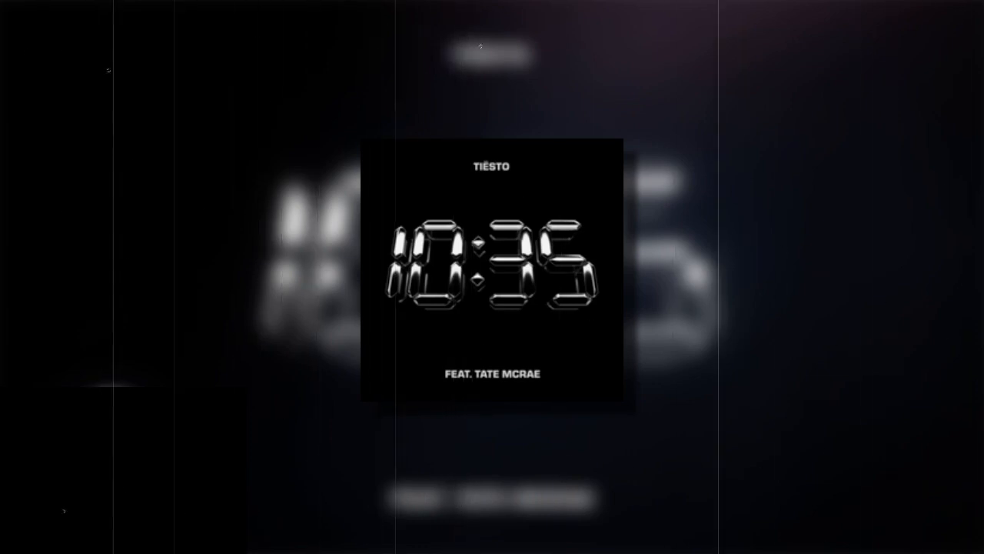
mouse_move(752, 179)
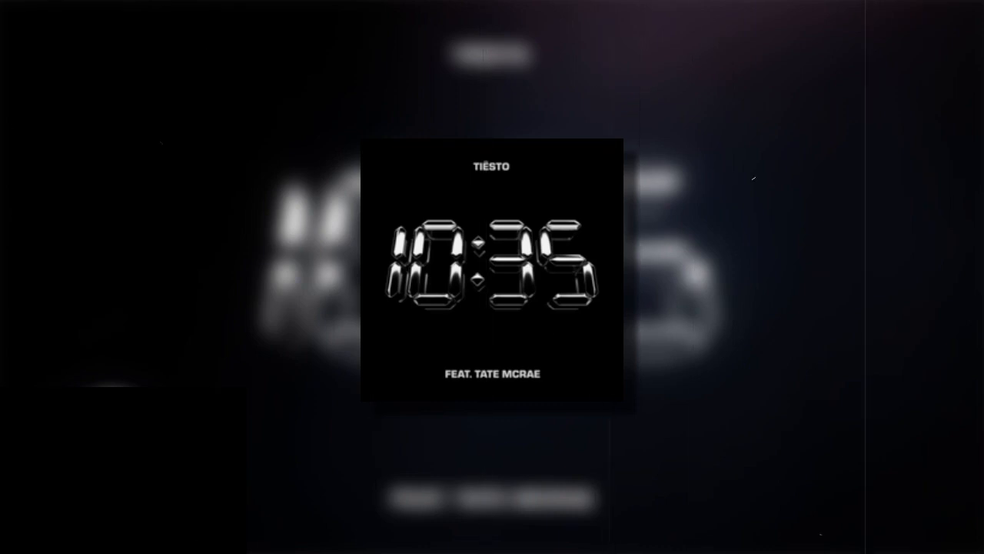